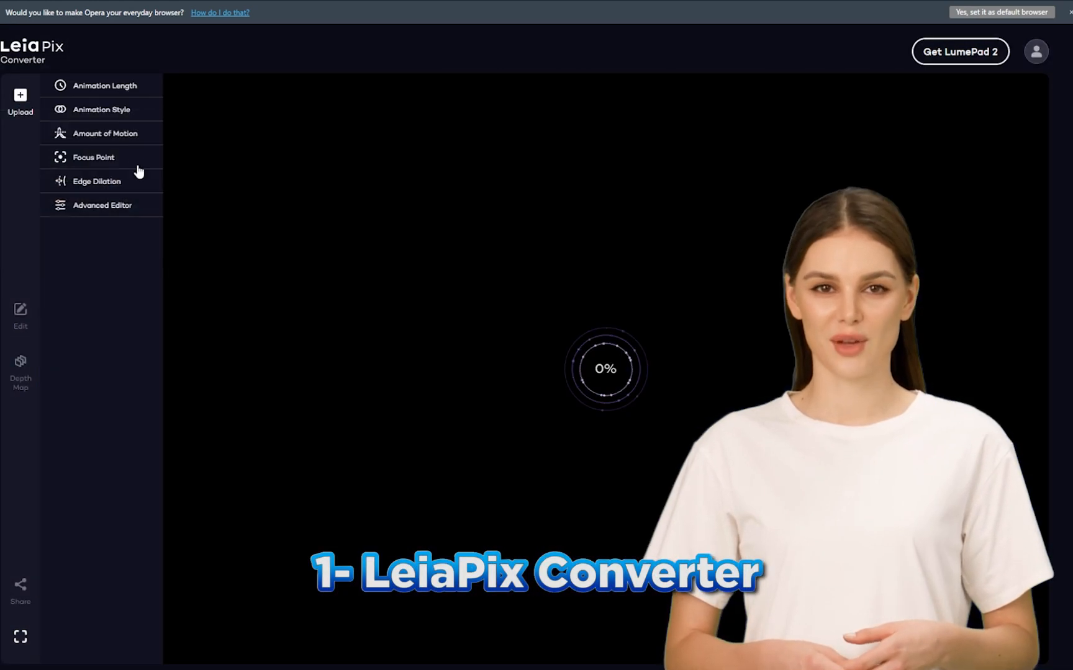
Expand Animation Style and Animation Length, choosing Vertical motion for the foggy car photo.
{"action": "left_click", "coordinate": [101, 109]}
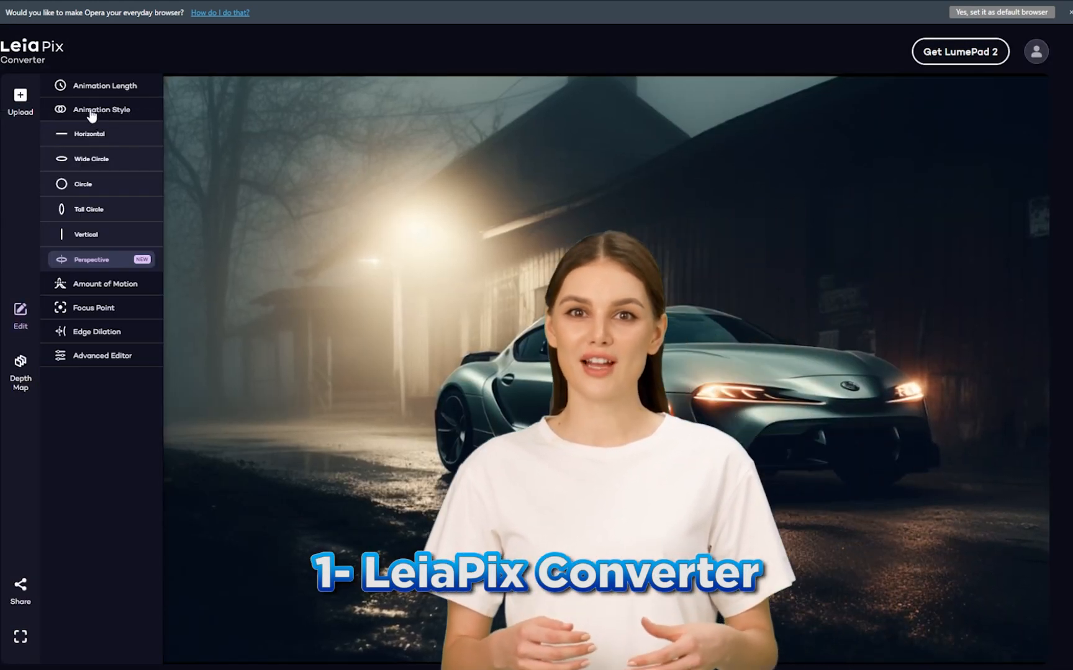
{"action": "left_click", "coordinate": [100, 86]}
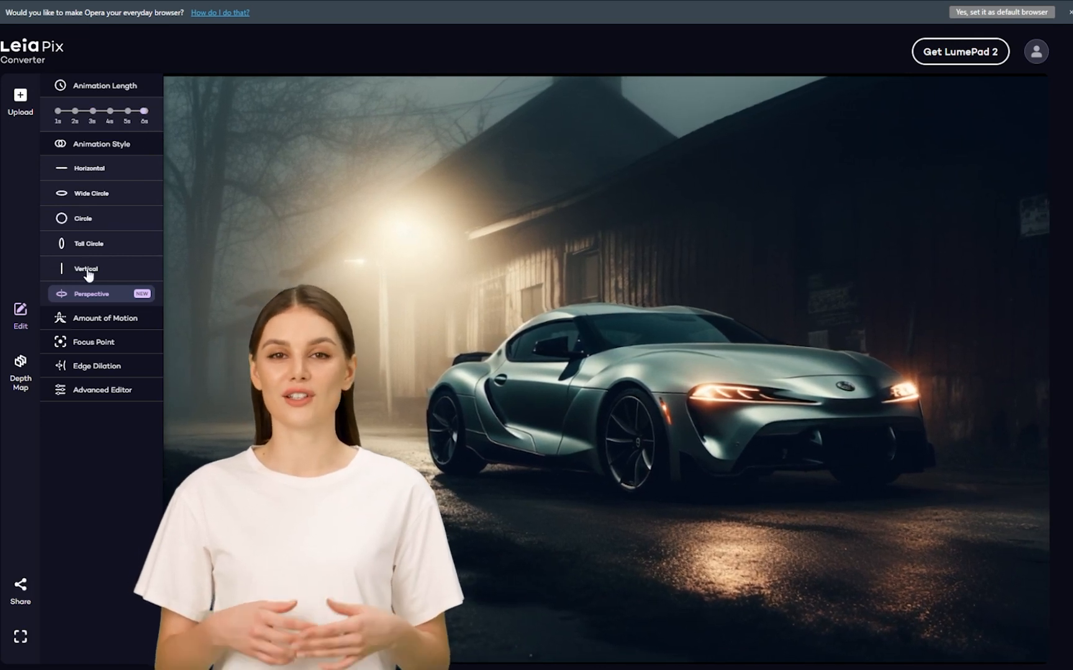
{"action": "left_click", "coordinate": [86, 268]}
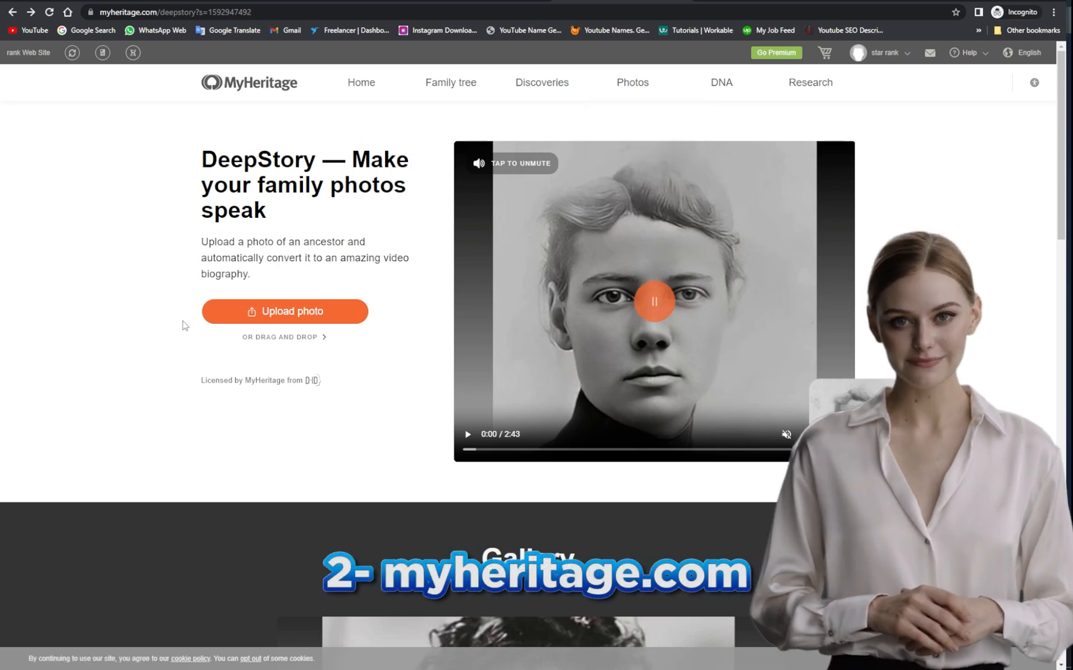
Upload the red-haired portrait and submit the person's details to start the DeepStory.
{"action": "left_click", "coordinate": [285, 311]}
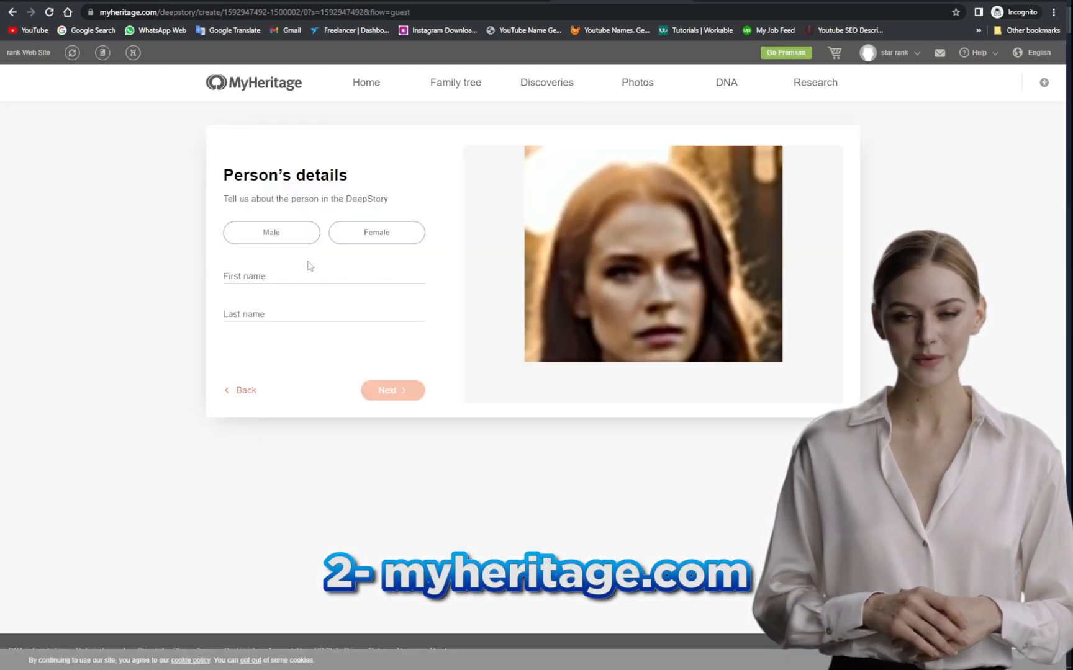
{"action": "left_click", "coordinate": [393, 389]}
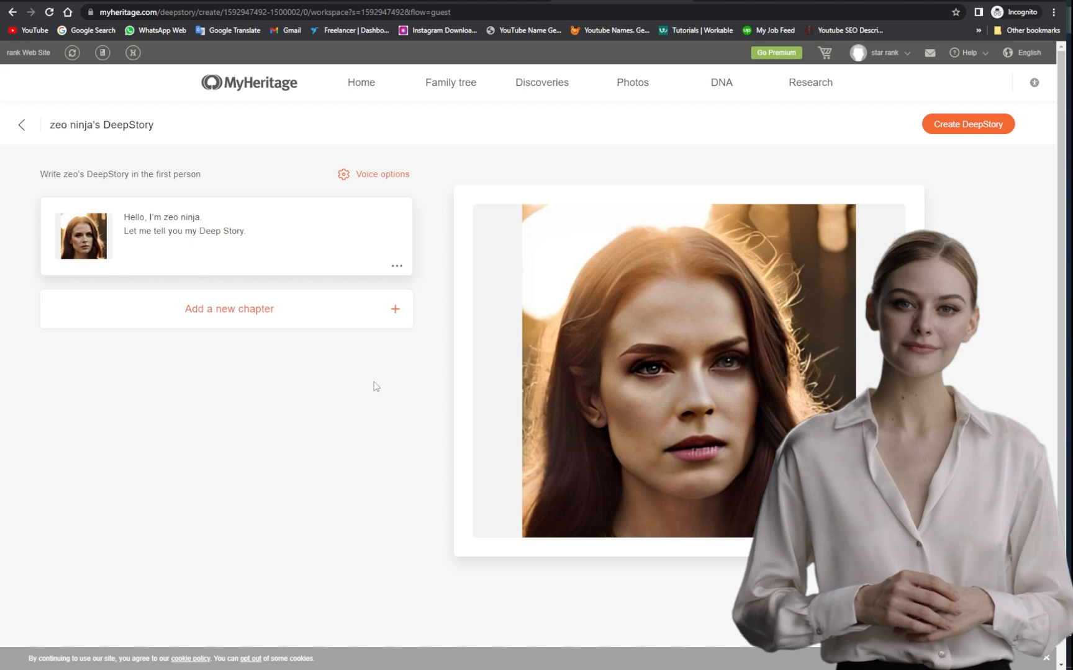
Add the chapter line 'here you will get real experssion with animated photos' and choose a narration voice.
{"action": "type", "text": "here you will get real experssion with animated photos"}
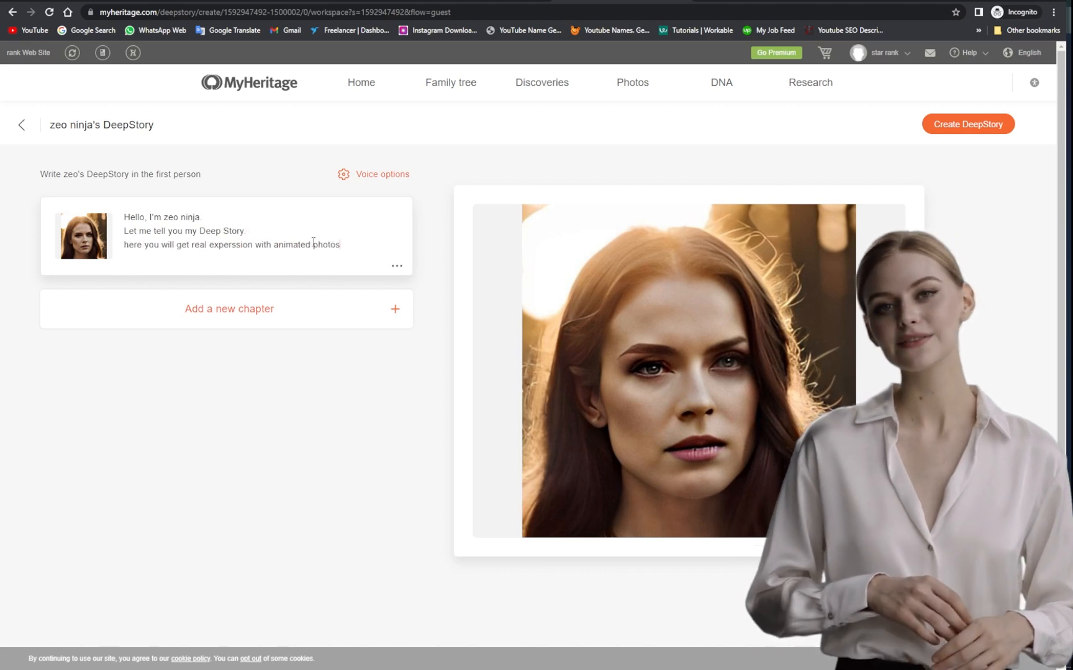
{"action": "left_click", "coordinate": [382, 174]}
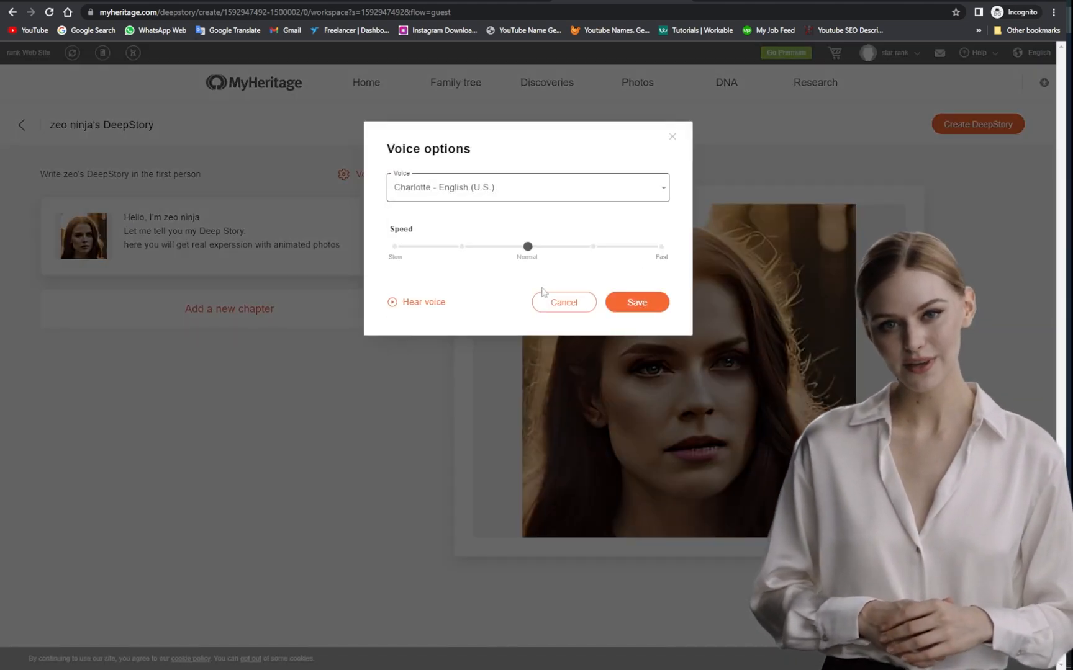
{"action": "left_click", "coordinate": [635, 302]}
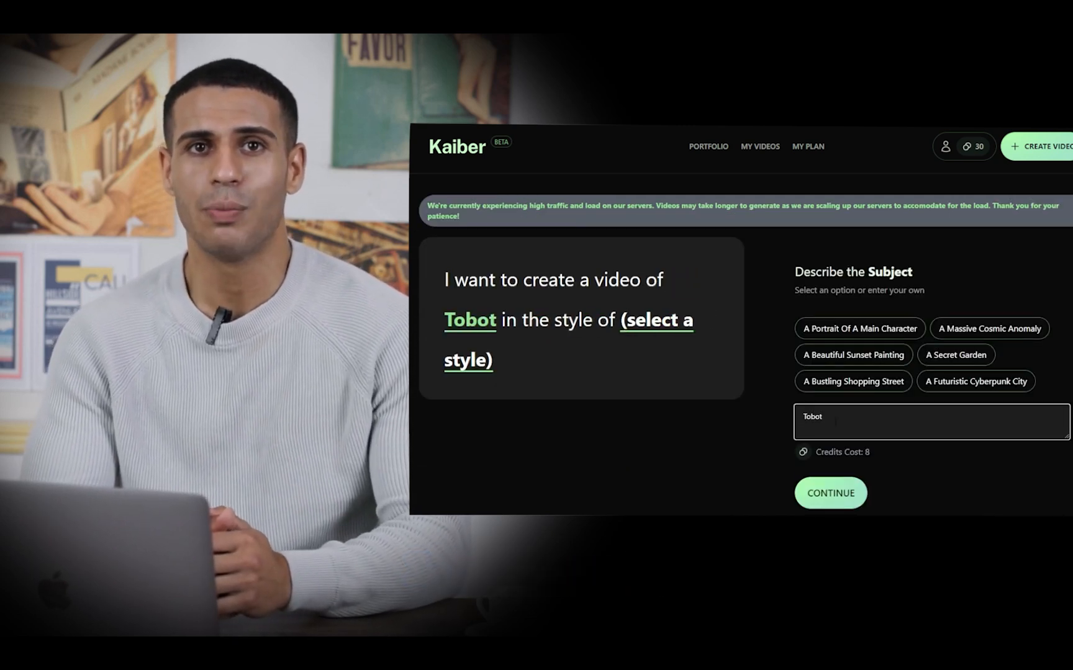
Enter 'turn int' in the Describe the Subject field for the new Kaiber video.
{"action": "type", "text": "turn int"}
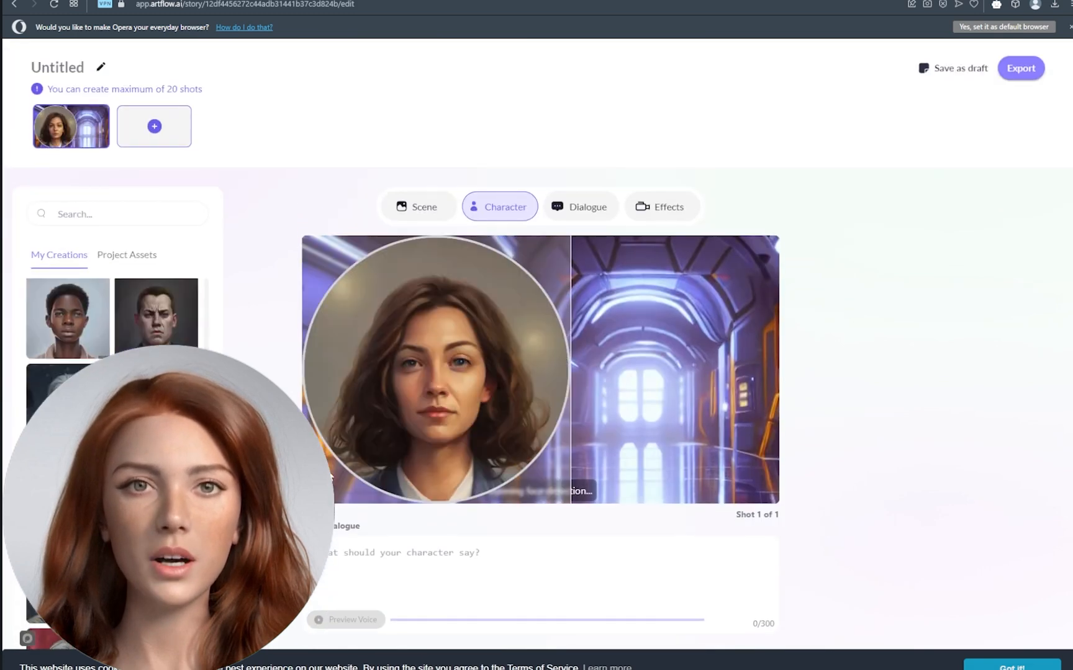
Give the character's shot a welcome dialogue line and start the posing editor for the dark-haired portrait.
{"action": "left_click", "coordinate": [580, 206]}
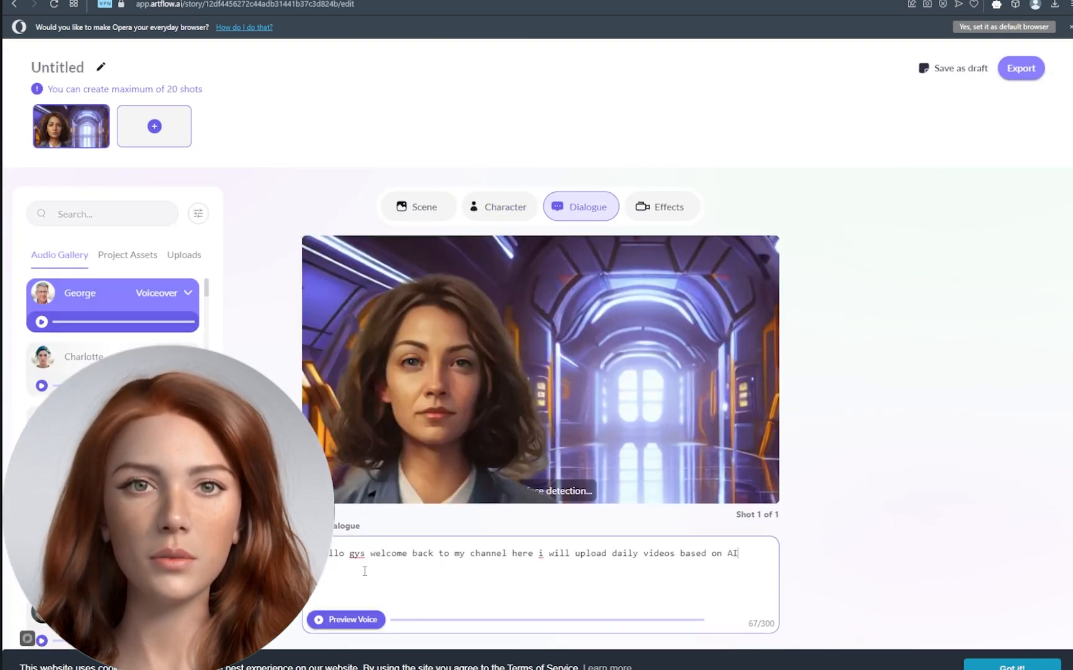
{"action": "left_click", "coordinate": [662, 206]}
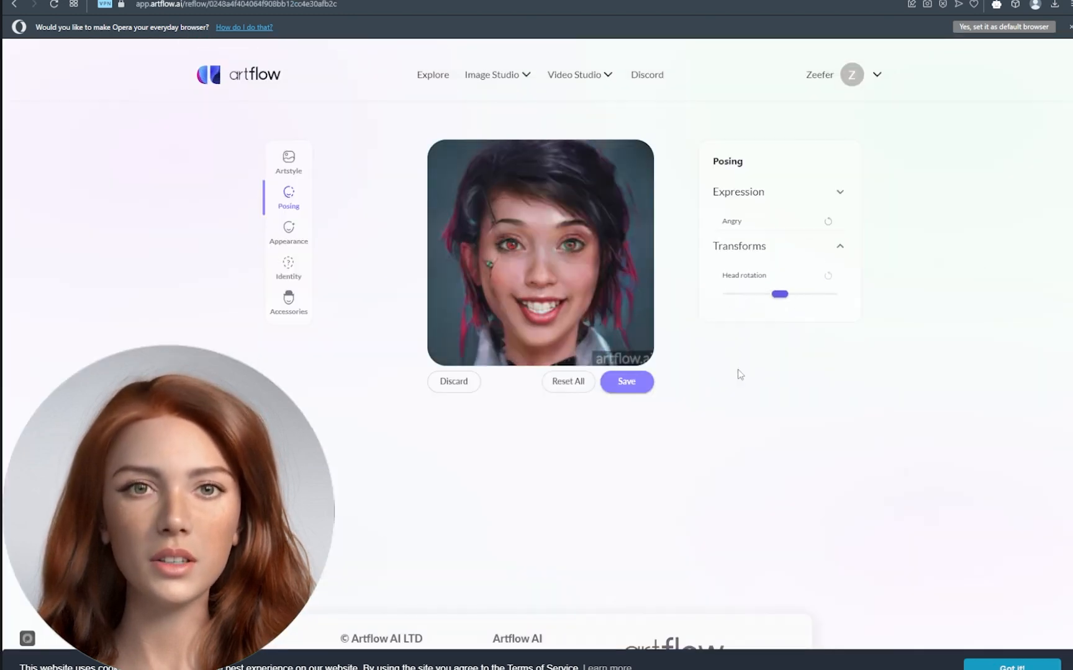
{"action": "left_click", "coordinate": [288, 267]}
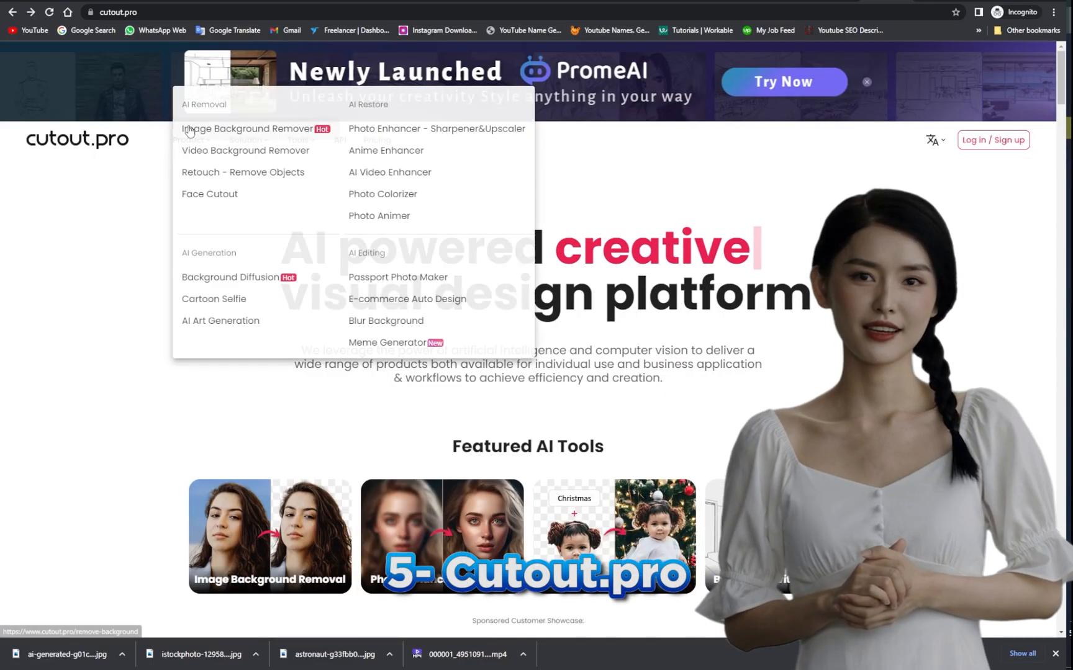
{"action": "mouse_move", "coordinate": [378, 216]}
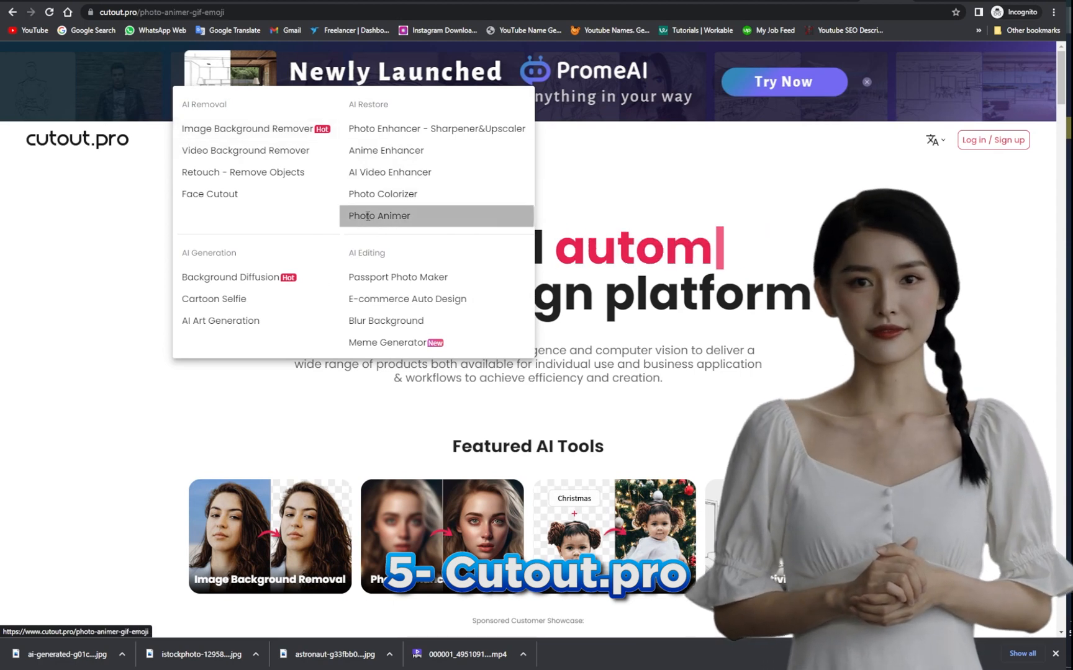
Launch Photo Animer from Tools and upload a young woman's portrait to animate.
{"action": "left_click", "coordinate": [378, 216]}
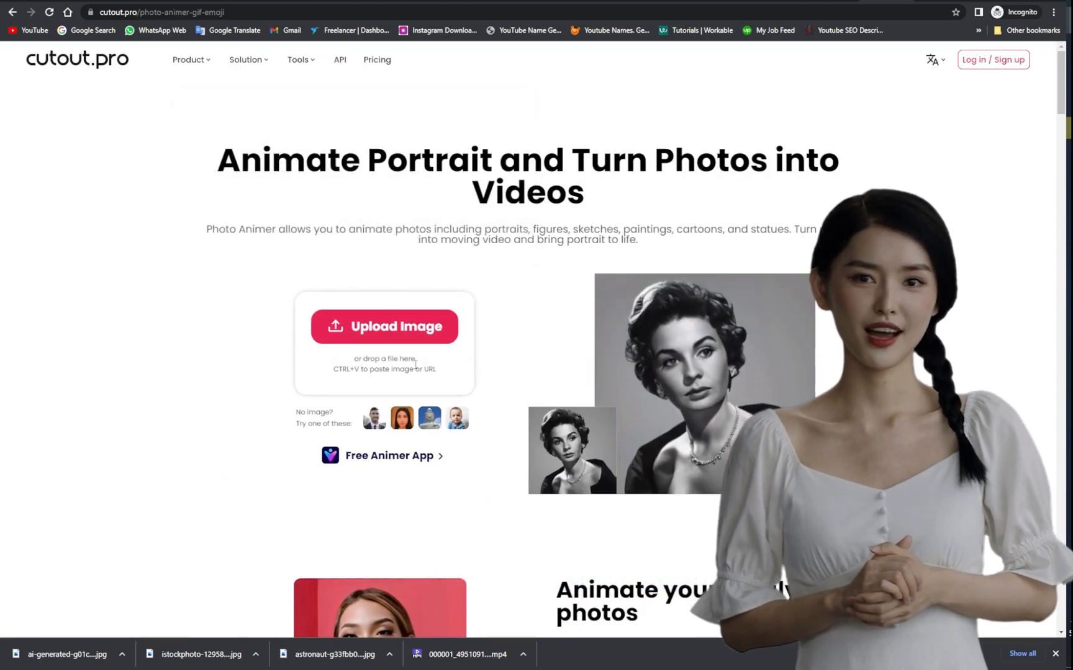
{"action": "left_click", "coordinate": [384, 326]}
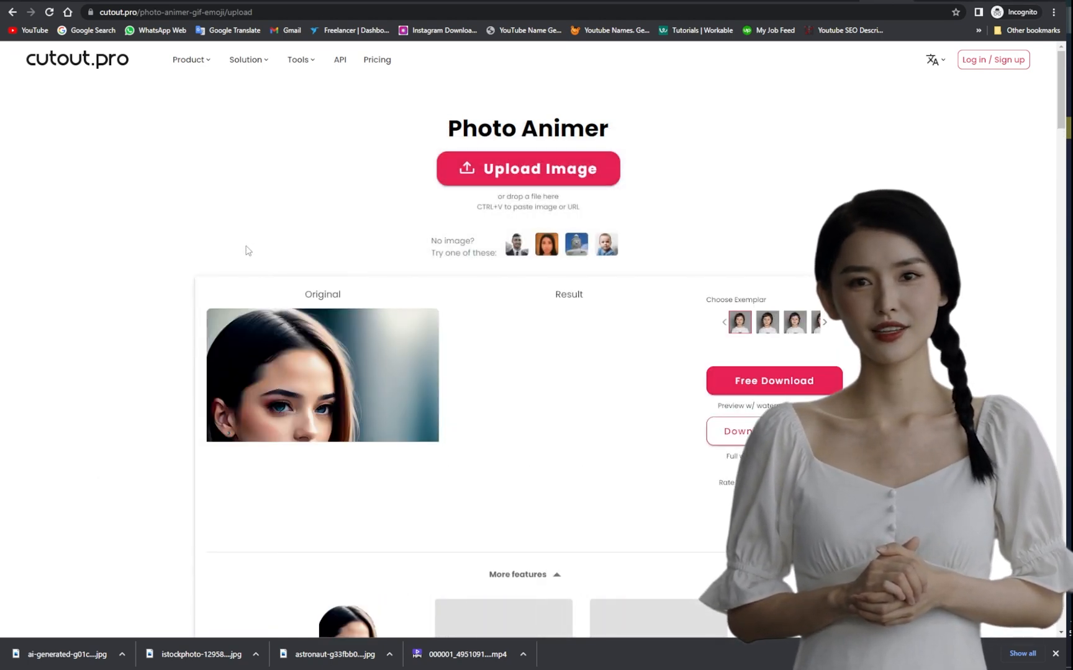
{"action": "scroll", "scroll_direction": "down", "scroll_amount": 3}
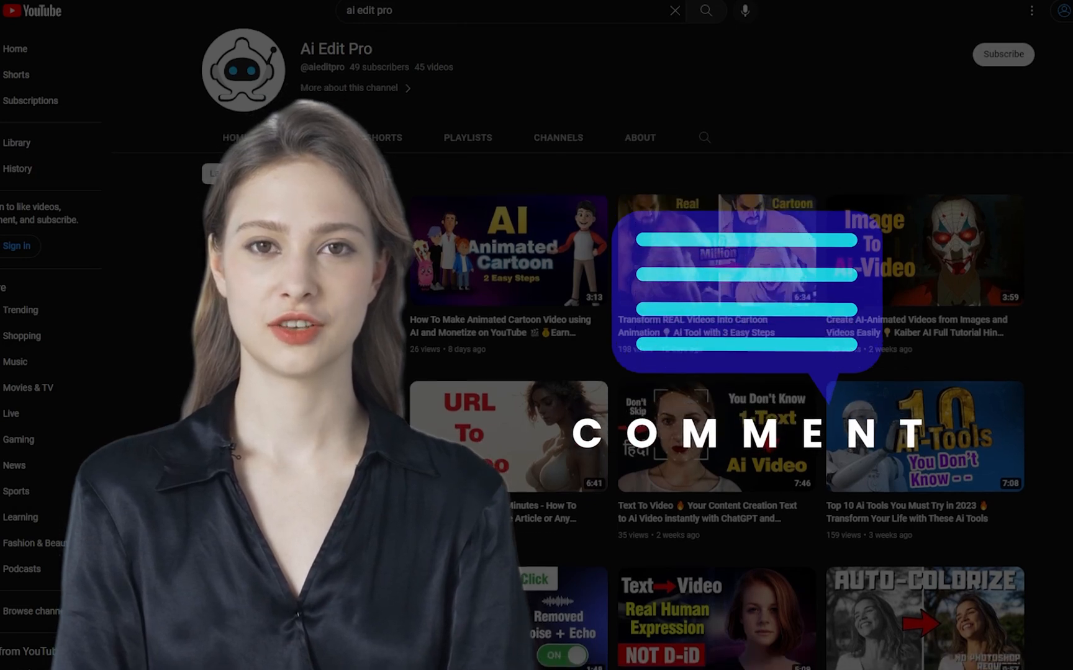
Scroll down through the Ai Edit Pro channel's Videos list.
{"action": "scroll", "scroll_direction": "down", "scroll_amount": 3}
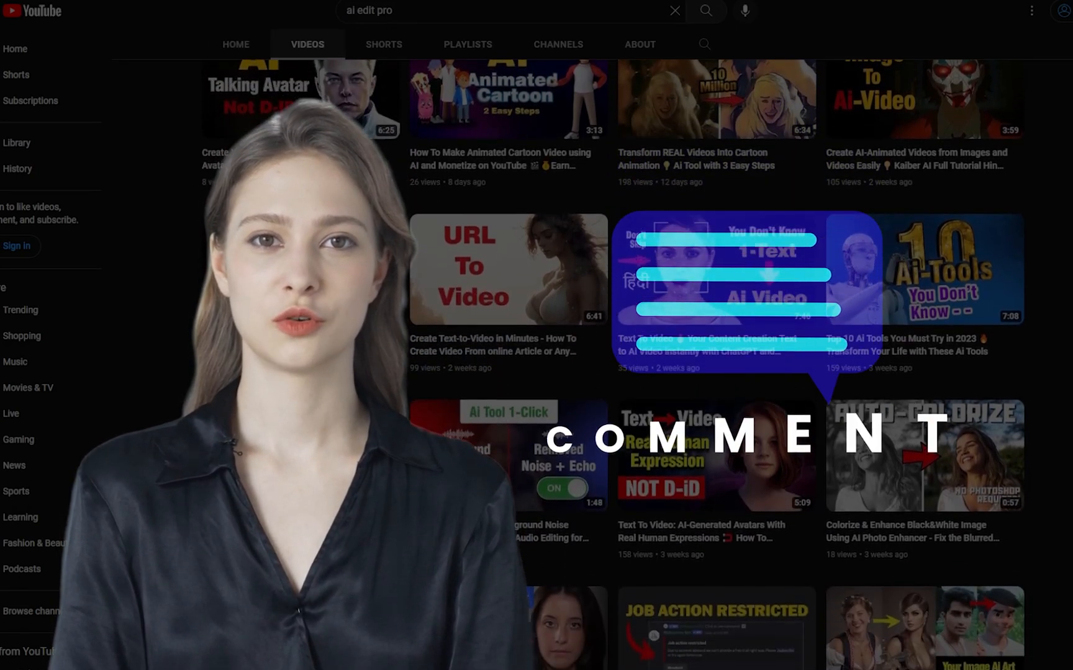
{"action": "scroll", "scroll_direction": "down", "scroll_amount": 3}
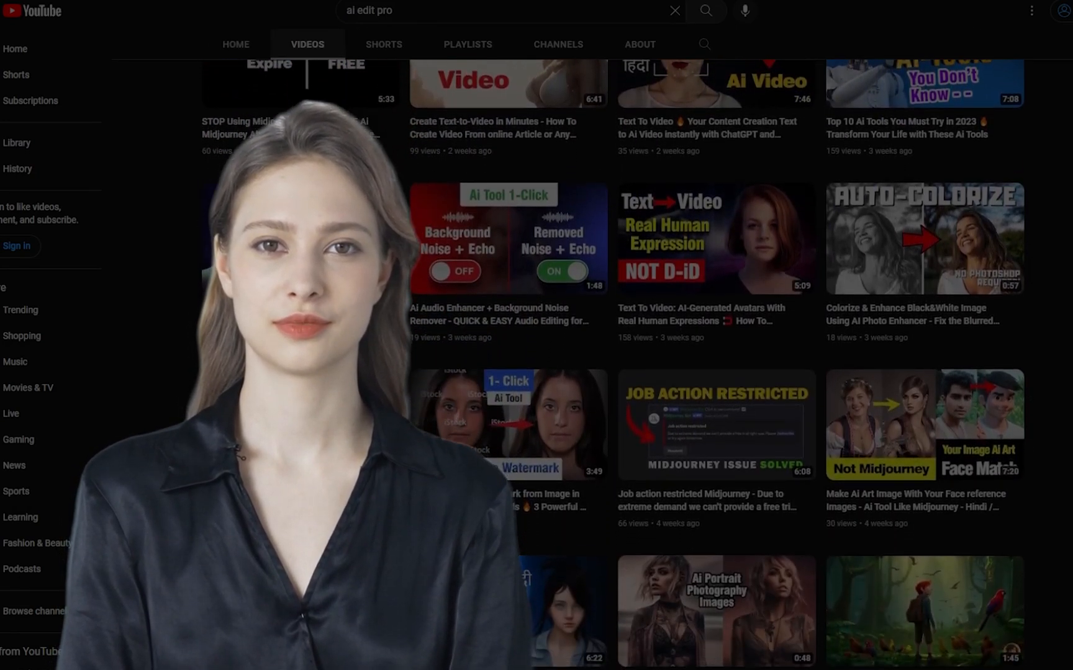
{"action": "scroll", "scroll_direction": "down", "scroll_amount": 3}
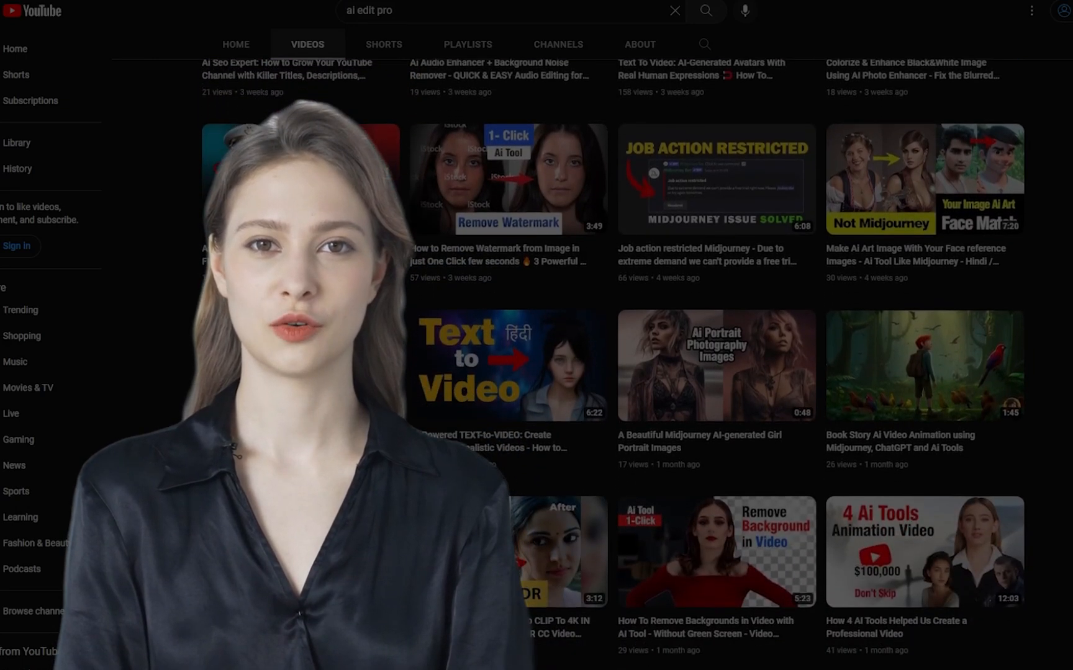